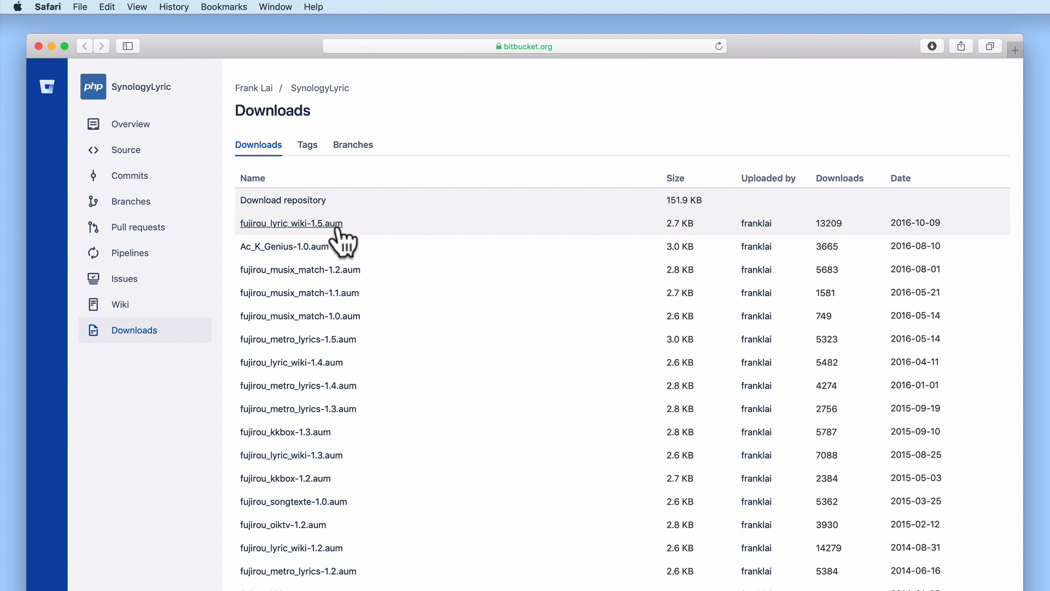
- Download the fujirou_lyric_wiki-1.5.aum plugin from the SynologyLyric downloads list
click(289, 223)
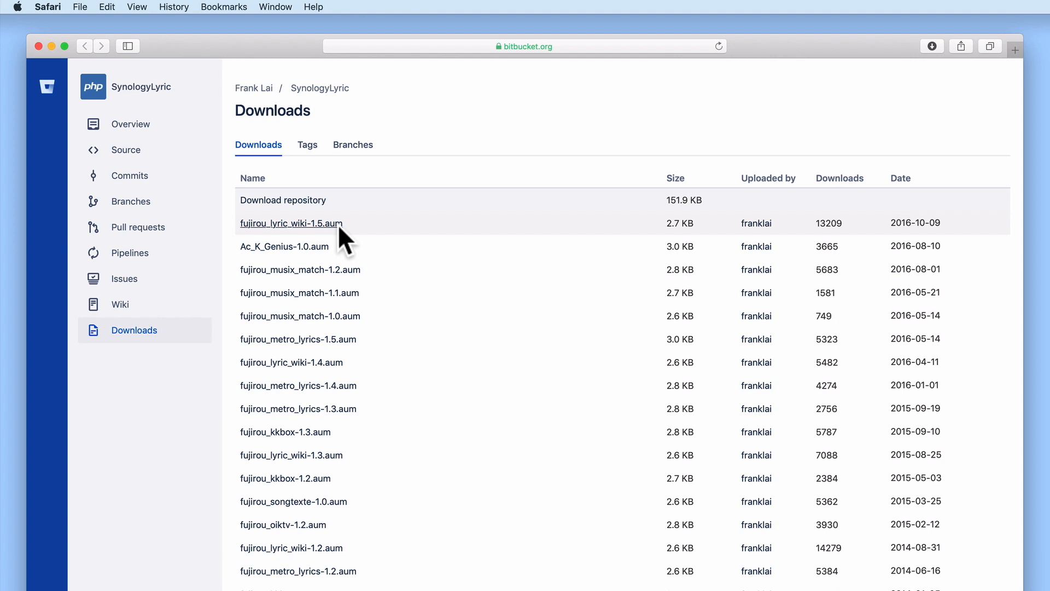
mouse_move(722, 187)
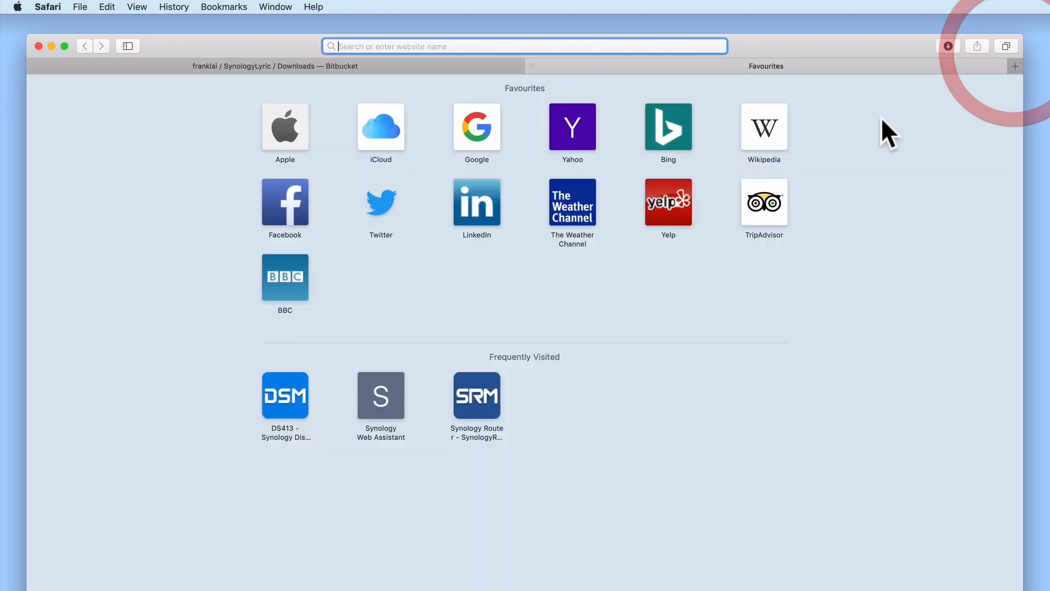
mouse_move(756, 55)
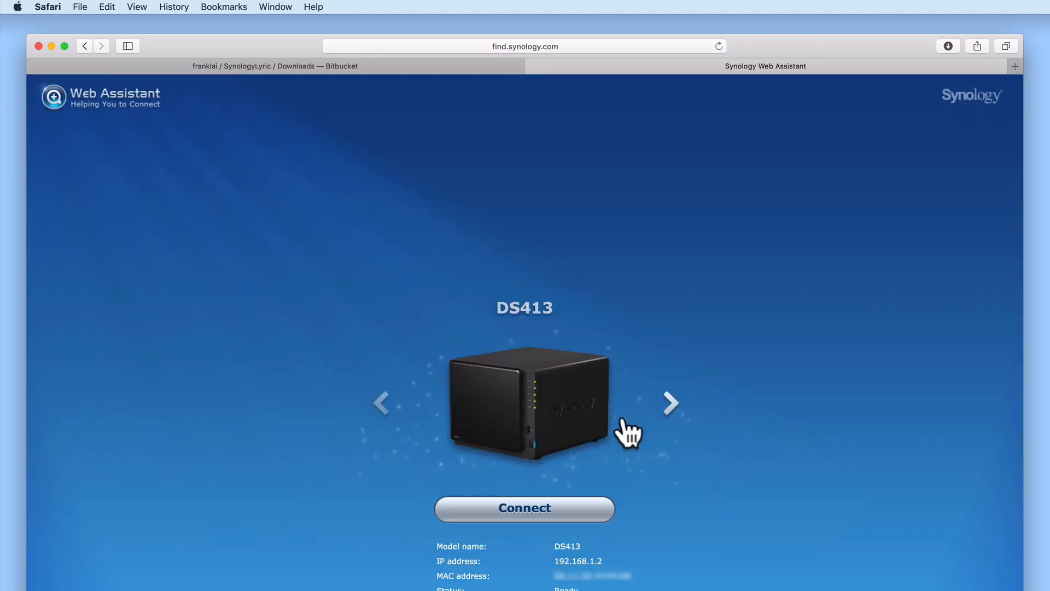
- Connect to the DS413 server and sign in to its DiskStation as administrator
click(524, 507)
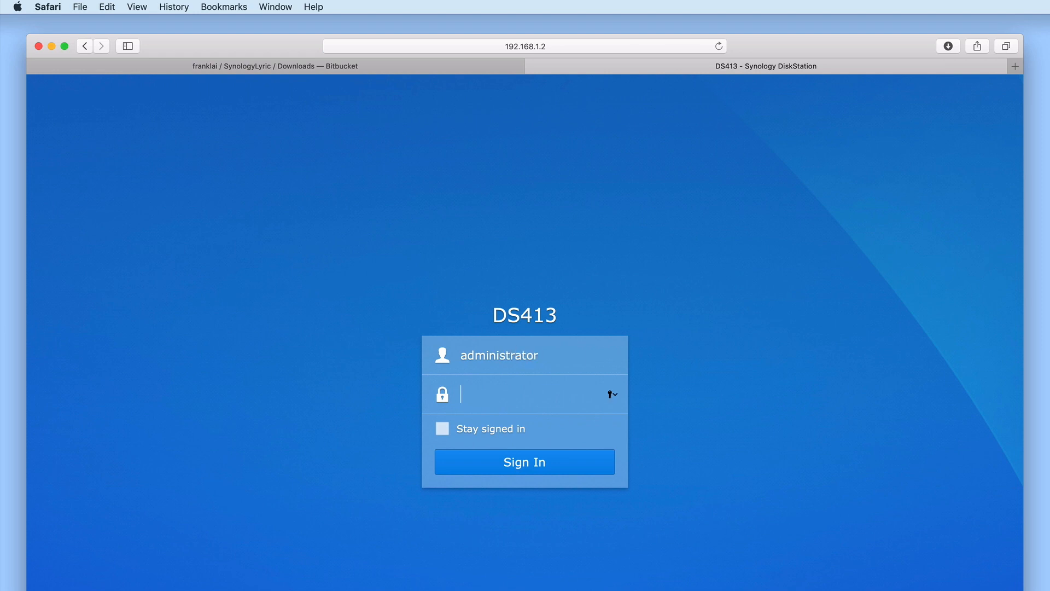
click(524, 461)
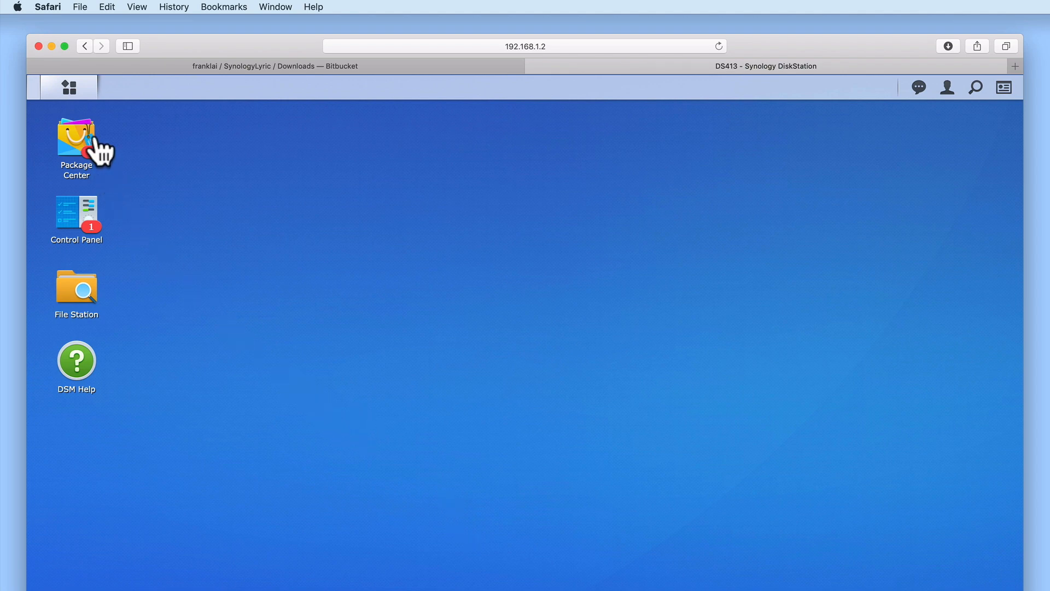
- Launch Audio Station from the DSM Main Menu
click(68, 87)
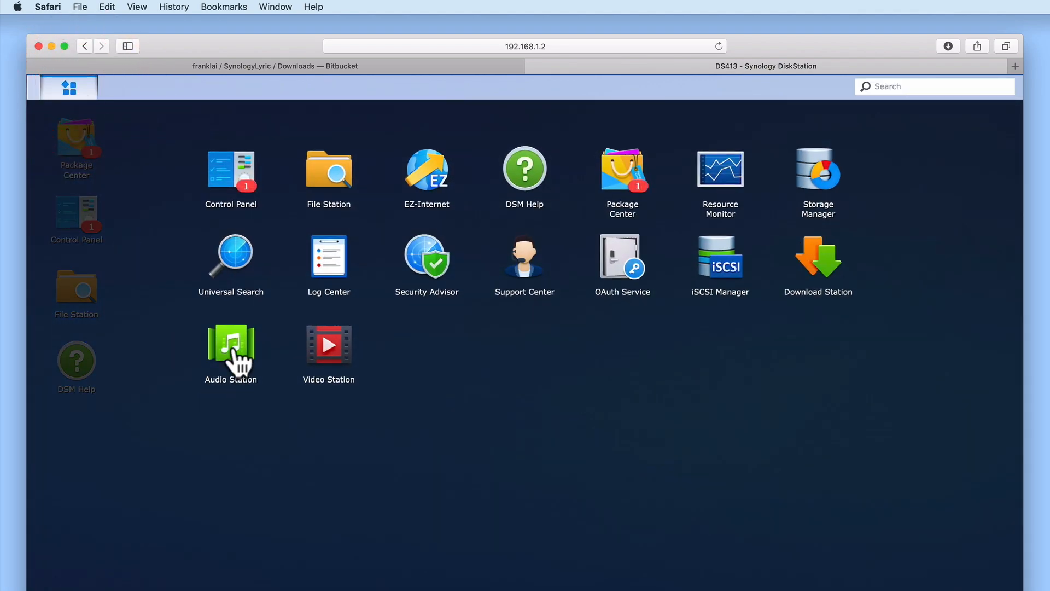
double_click(231, 351)
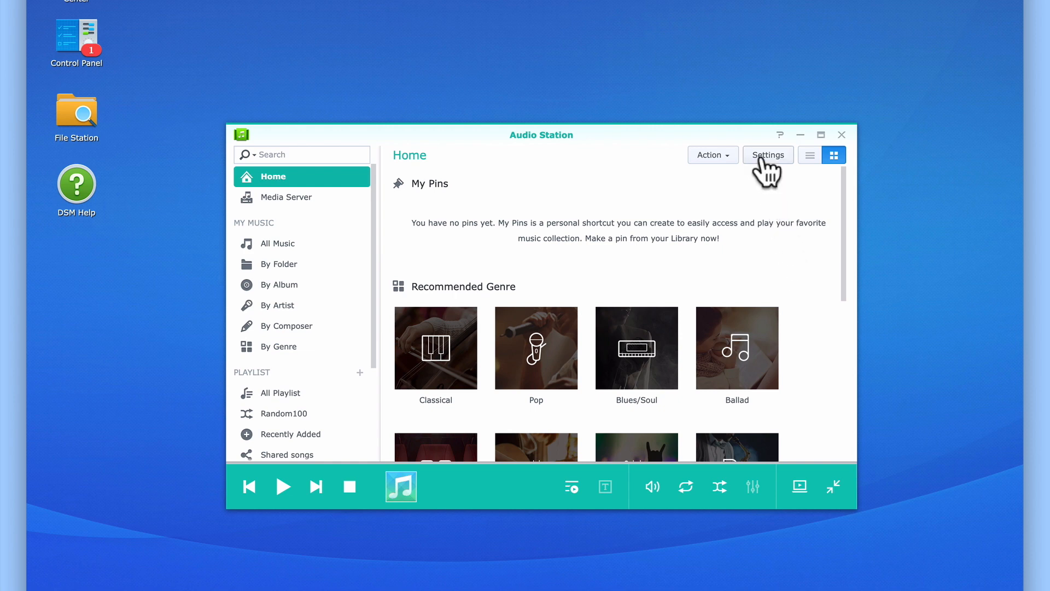
- Show Audio Station's Lyrics Plugin settings, listing only LyricWiki 1.0, not enabled
click(768, 154)
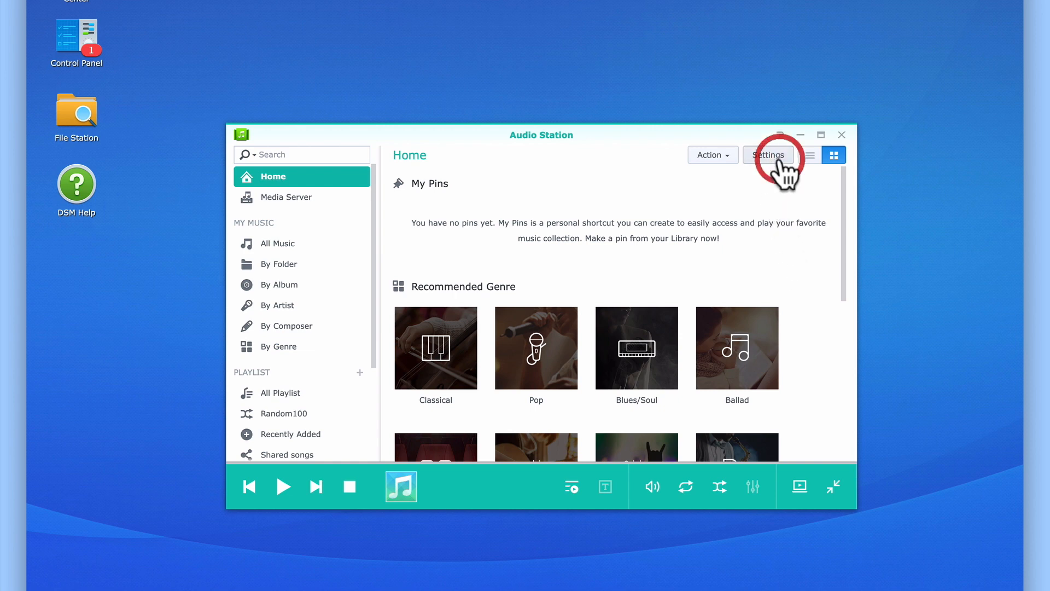
click(767, 155)
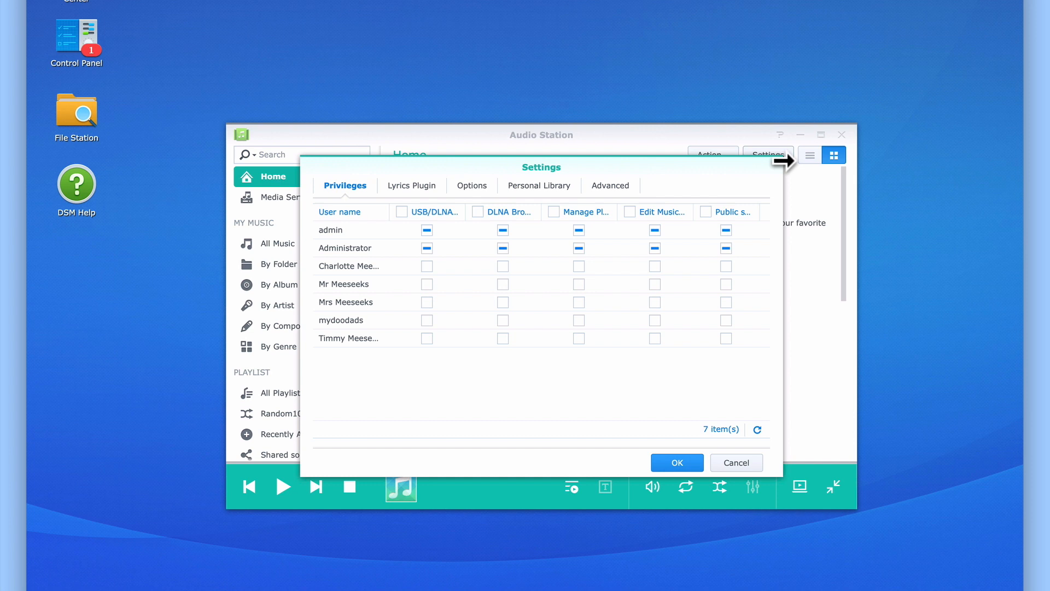
mouse_move(438, 204)
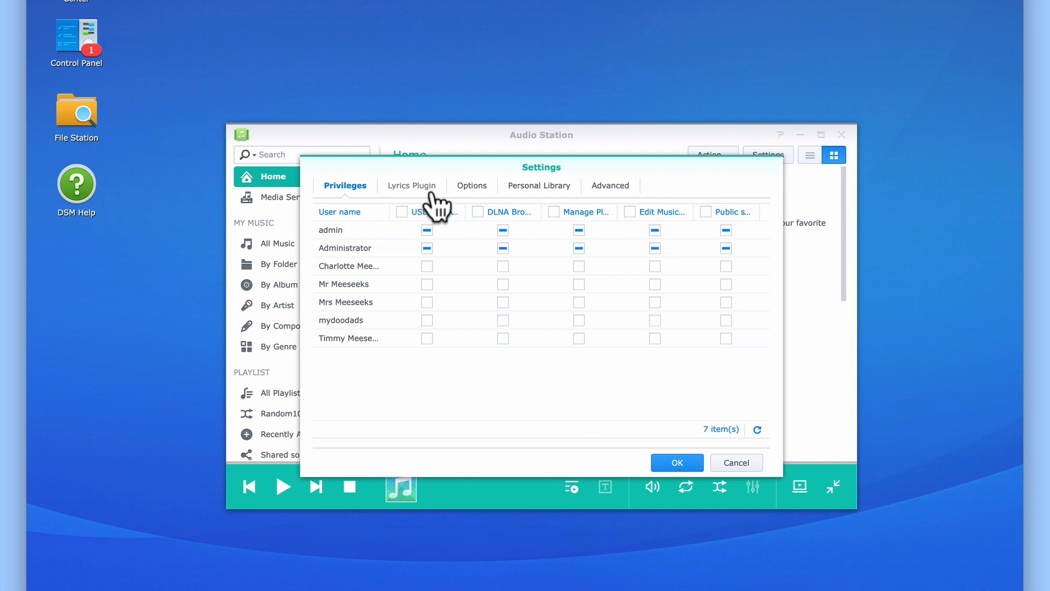
click(412, 186)
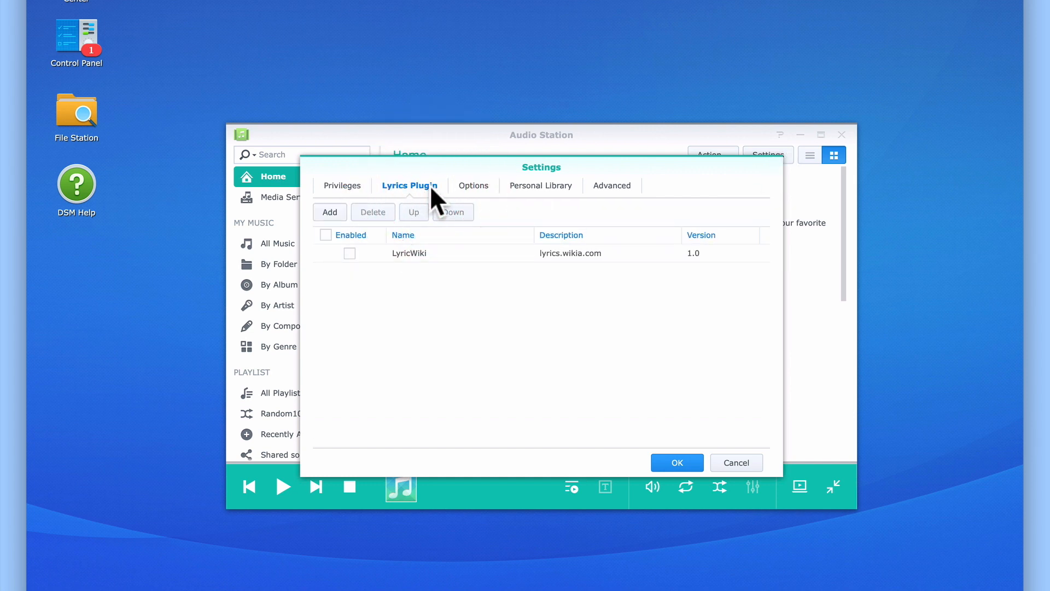
click(408, 253)
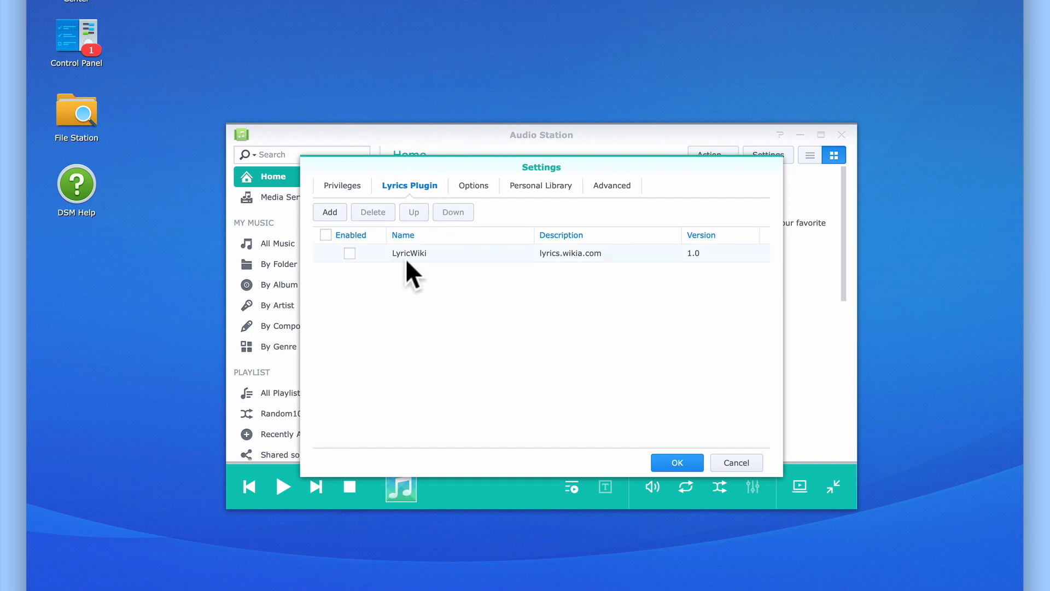
mouse_move(429, 274)
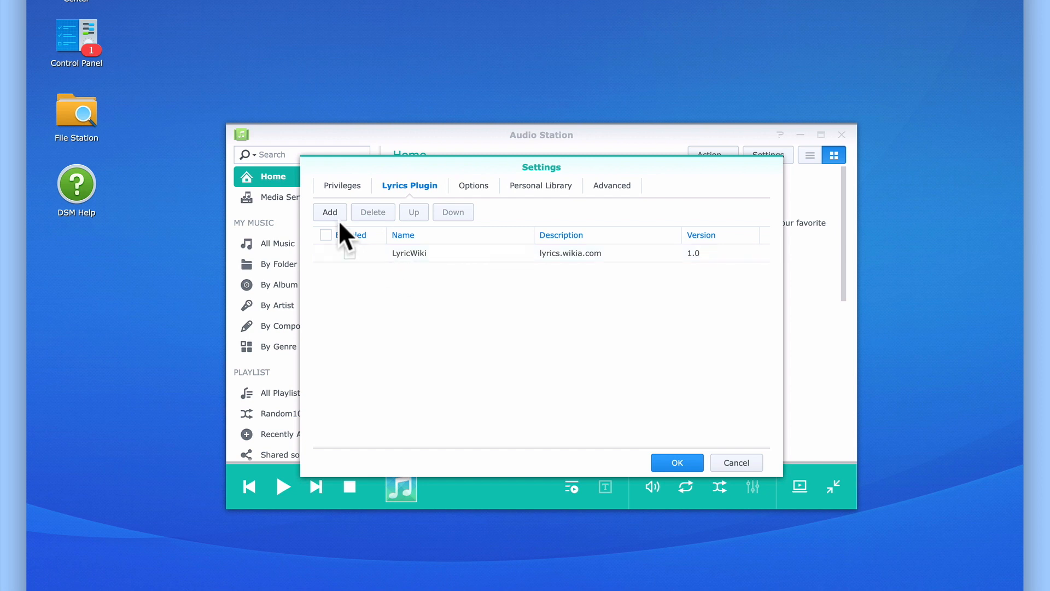
- Add the downloaded fujirou_lyric_wiki-1.5.aum file as a new lyrics plugin
click(329, 211)
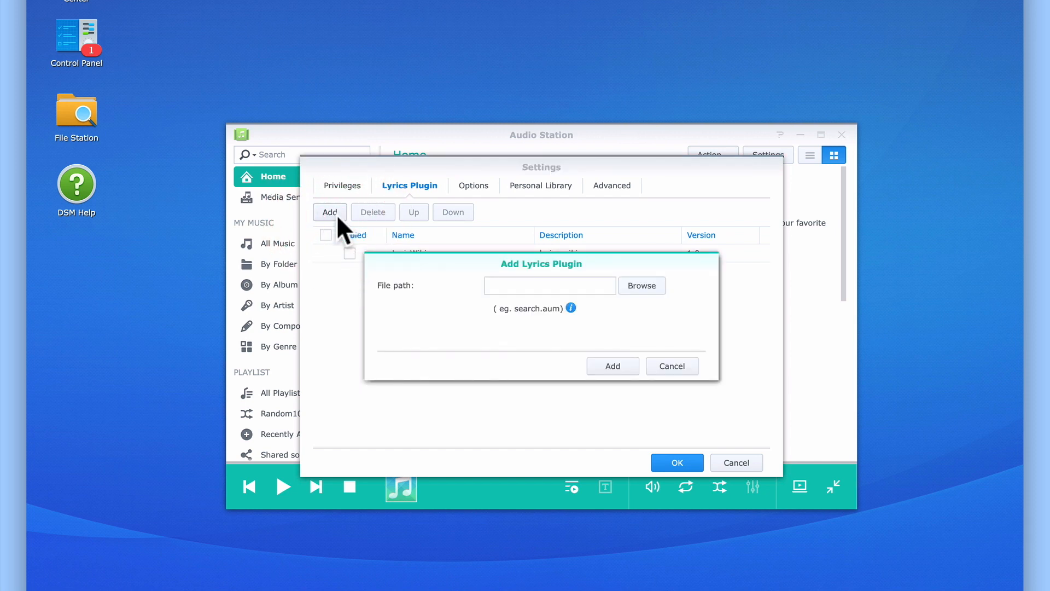
mouse_move(641, 294)
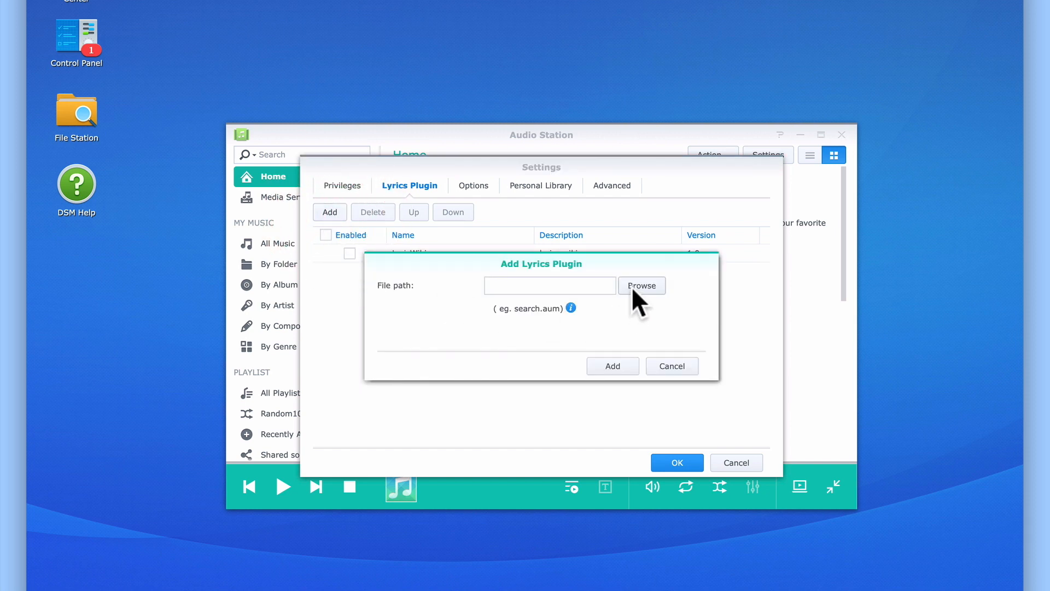
click(641, 285)
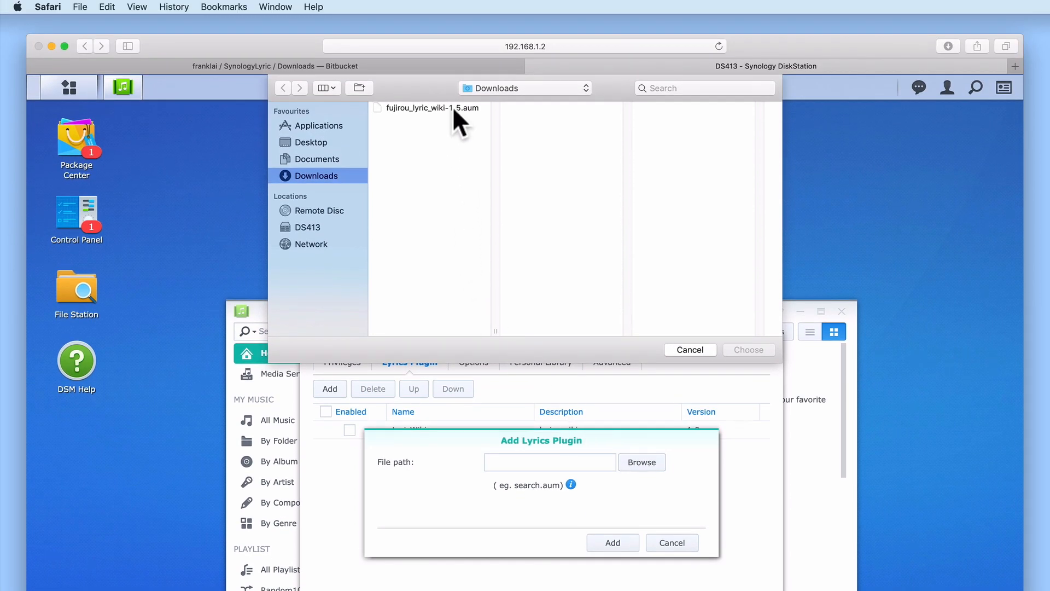
click(429, 107)
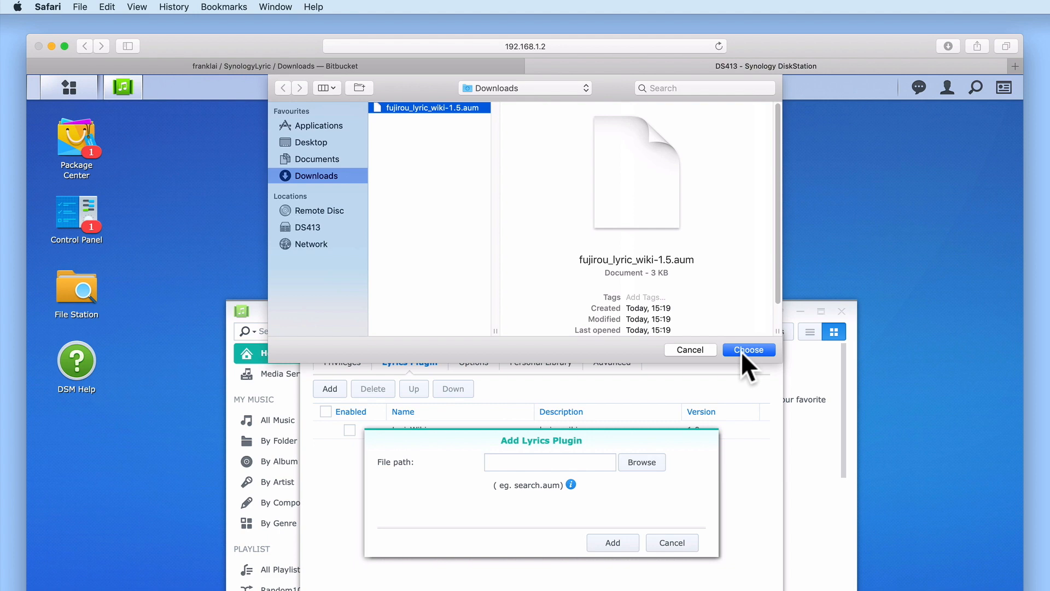
click(748, 349)
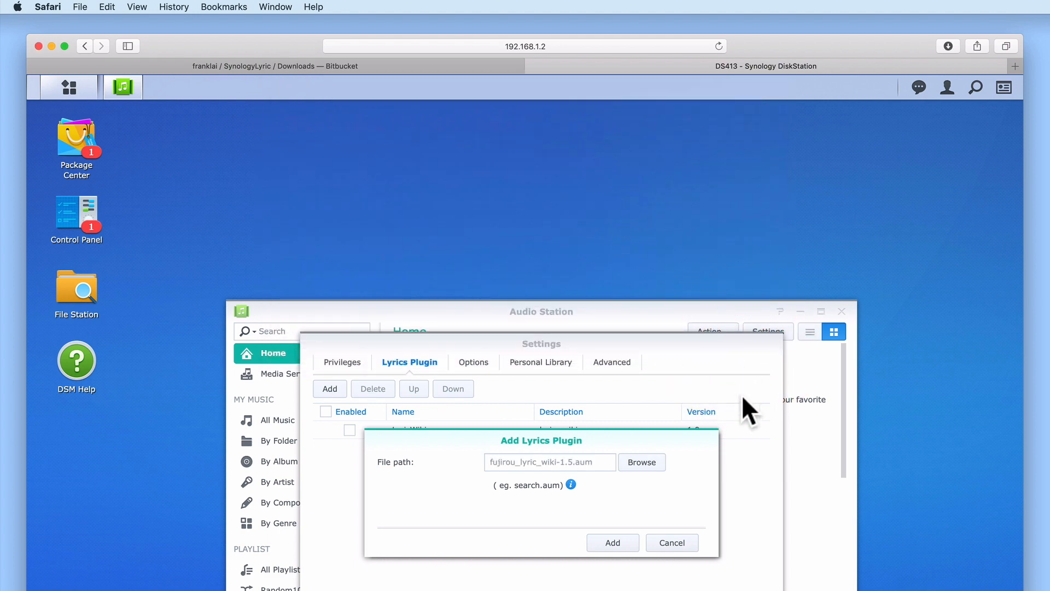
click(611, 543)
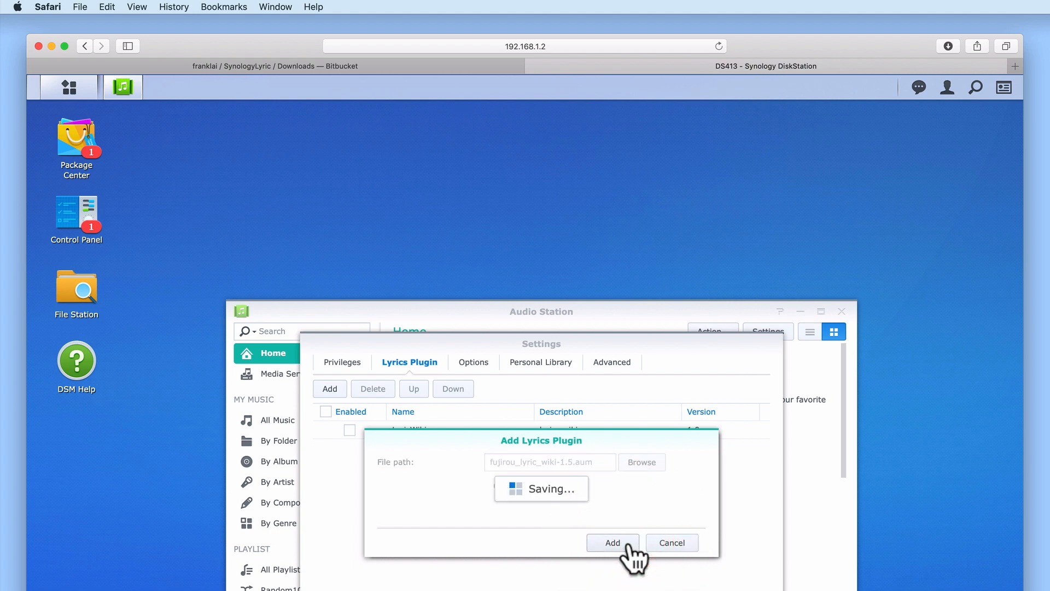
click(611, 542)
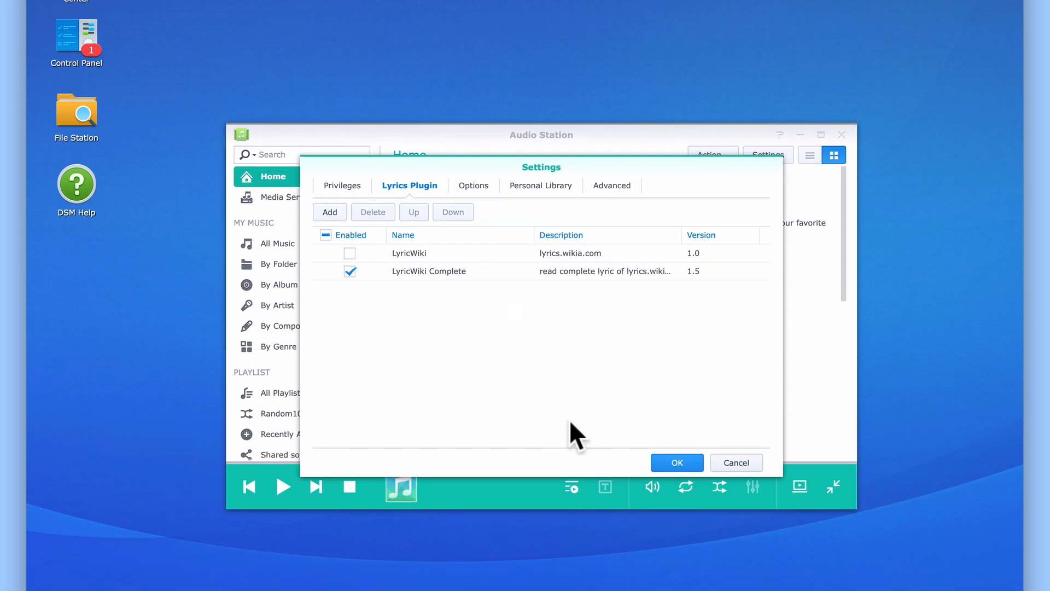
- Enable LyricWiki Complete, apply the plugin settings and close Audio Station
click(676, 461)
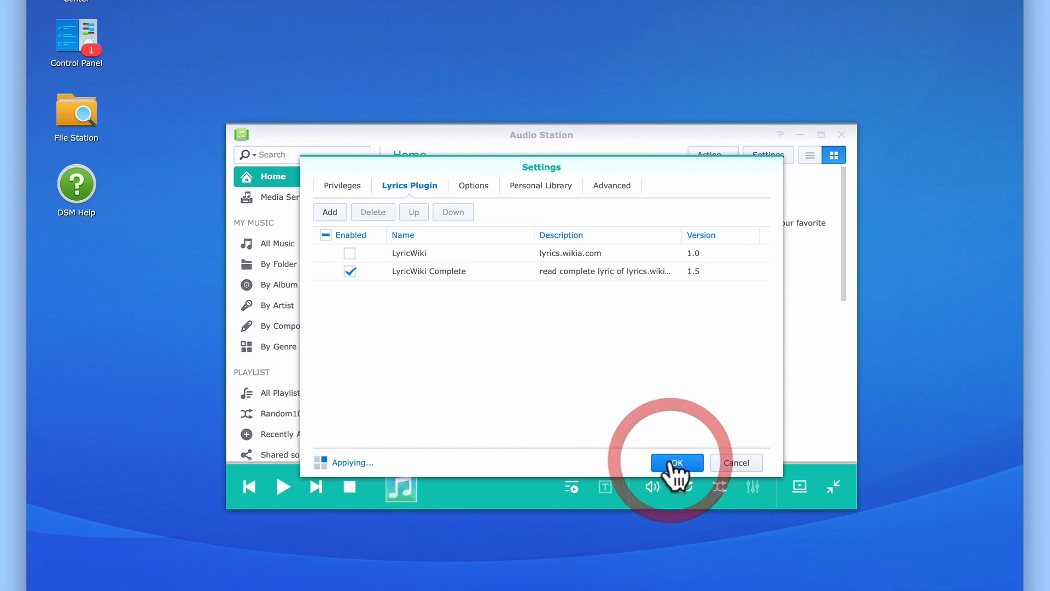
click(676, 462)
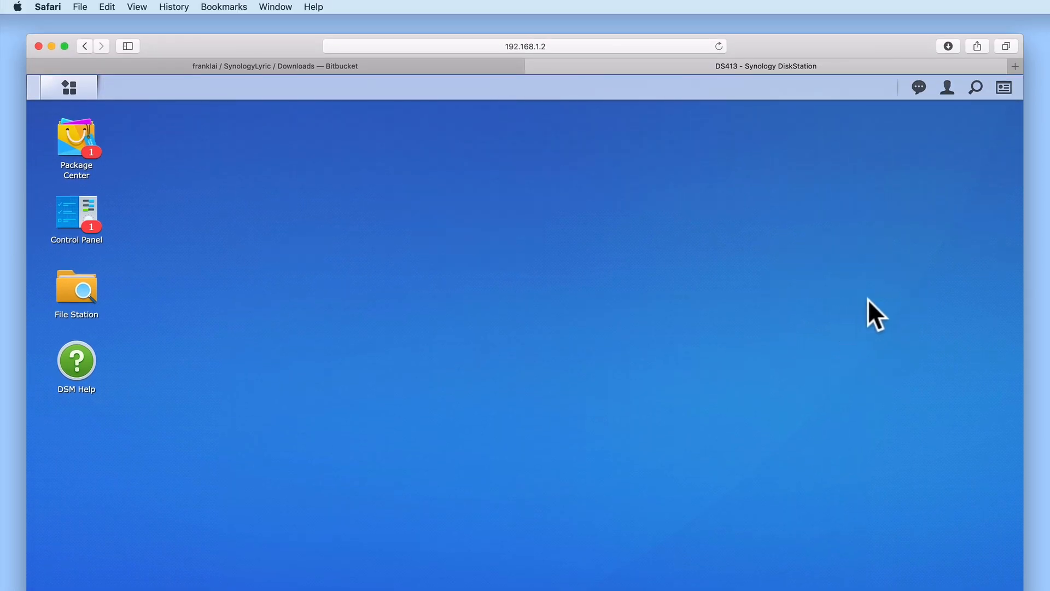
- Log out the administrator and sign in to the DS413 as the standard user
click(947, 88)
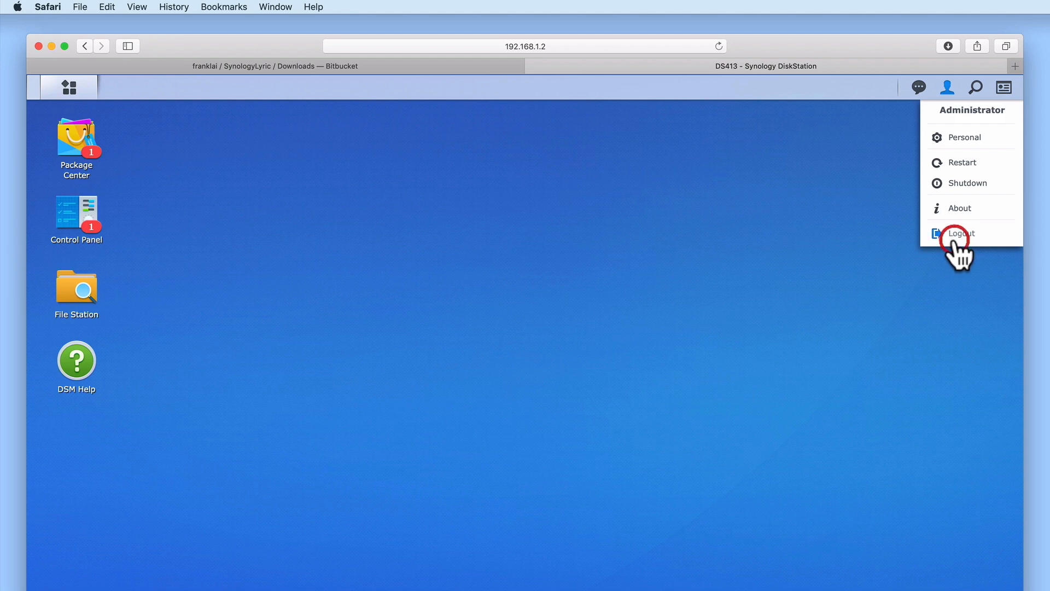
click(959, 233)
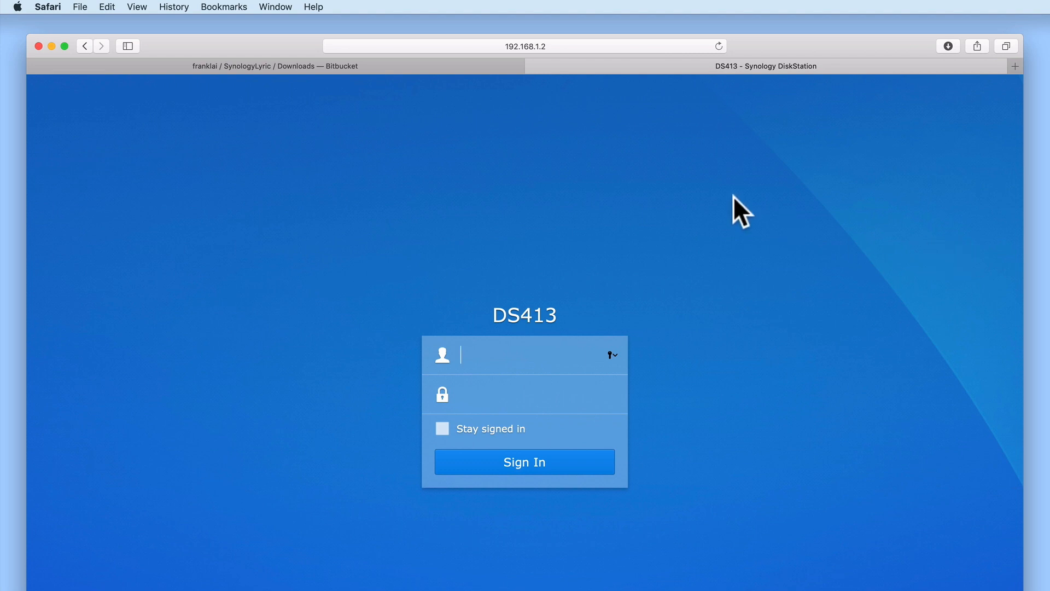
click(523, 46)
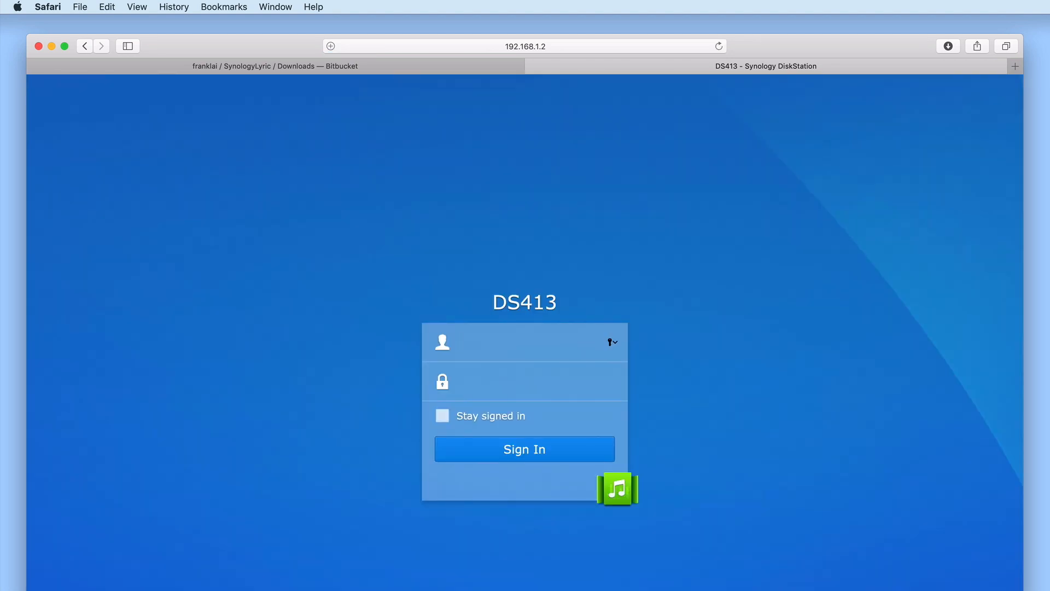
text(m)
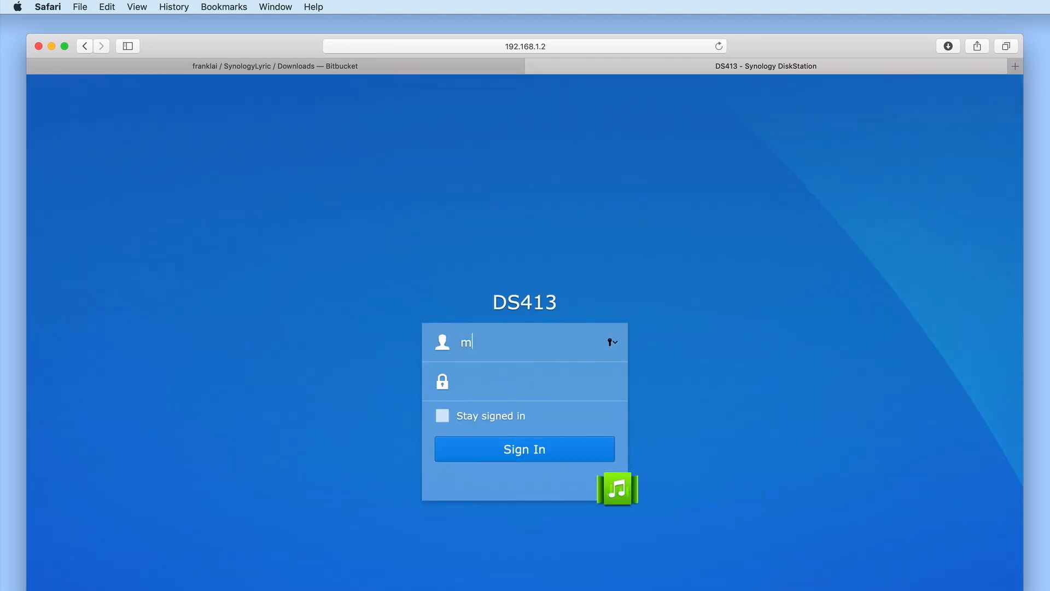
click(524, 449)
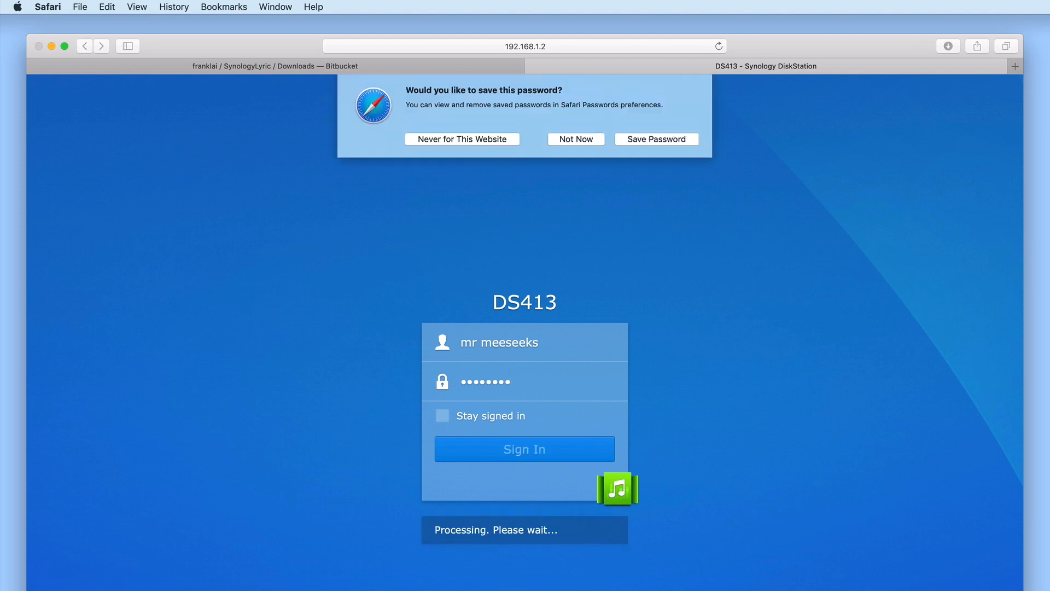
- Decline Safari's save-password prompt and view Audio Station's Settings as the standard user
click(524, 448)
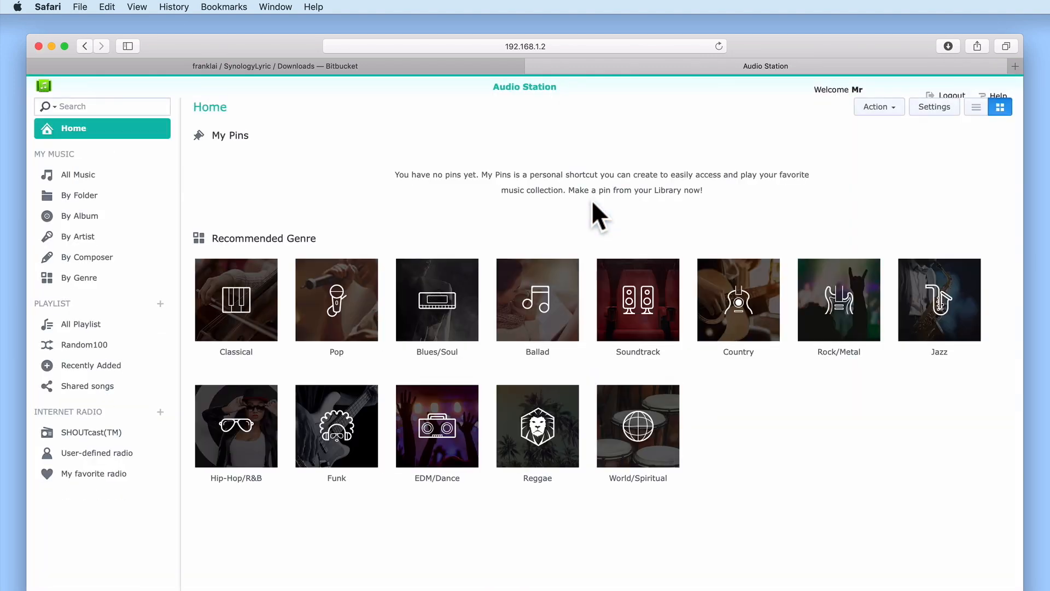
mouse_move(854, 221)
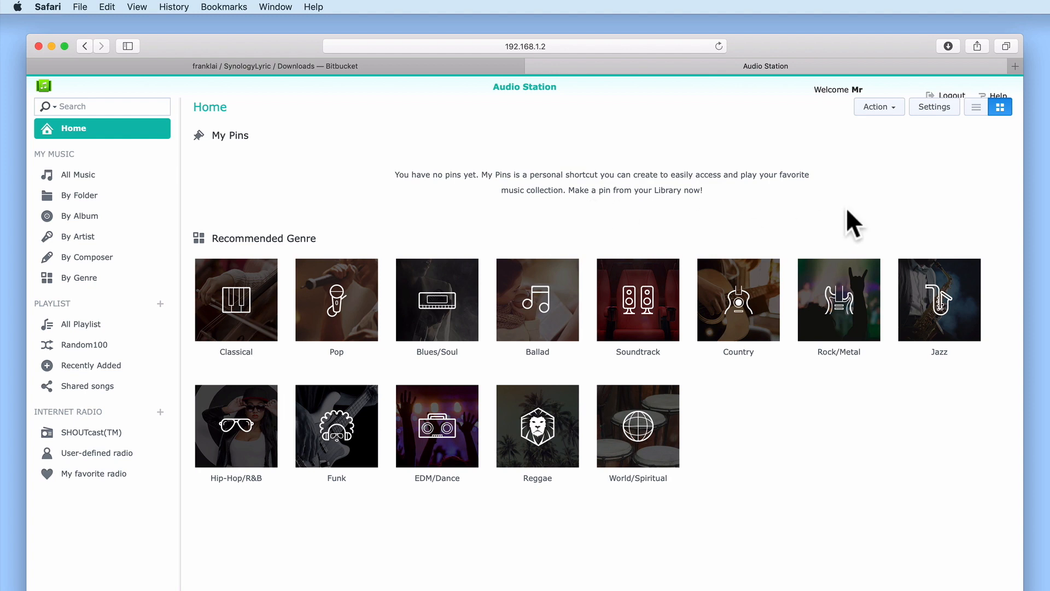
click(933, 107)
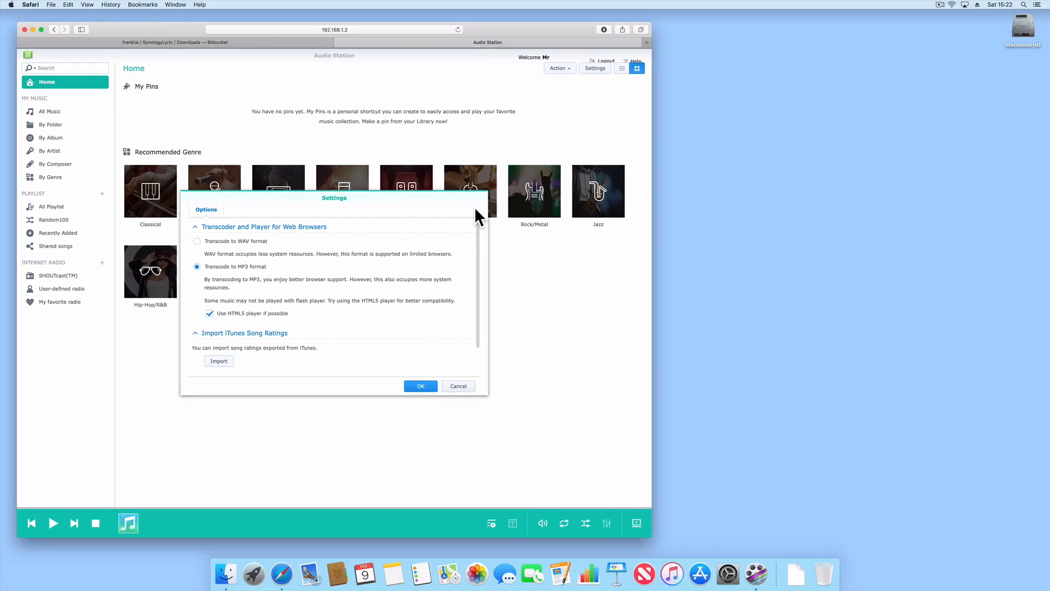
mouse_move(466, 223)
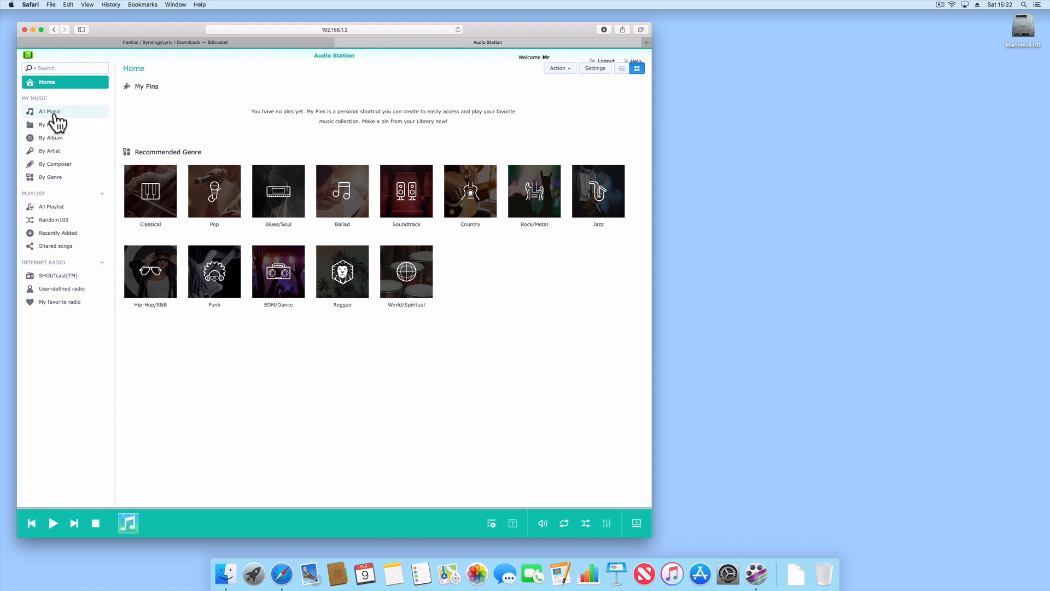
- Play Kill V. Maim by Grimes from All Music, display its full lyrics, then pause playback
click(49, 112)
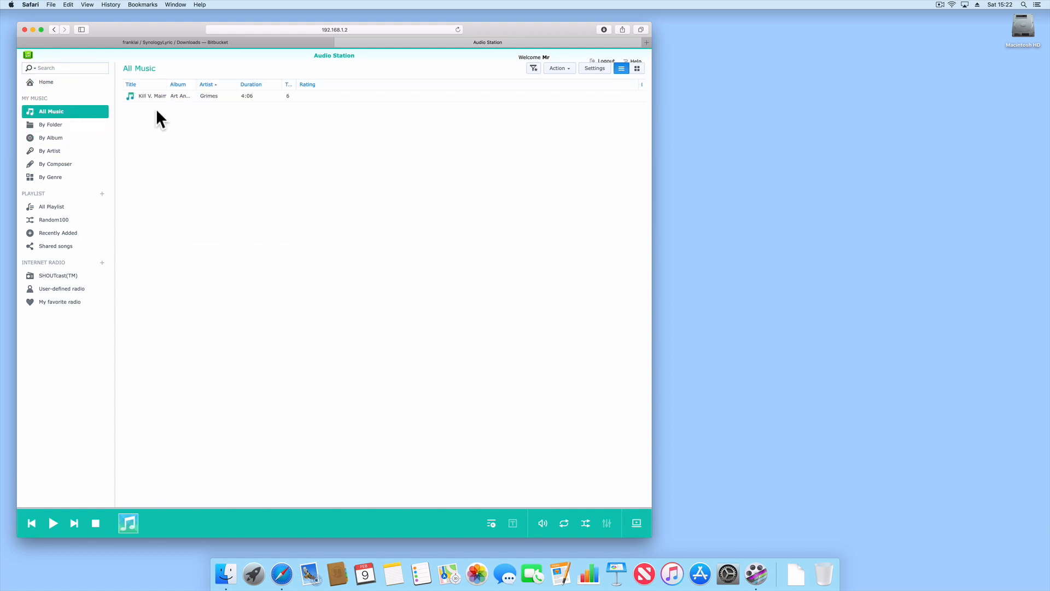
double_click(151, 96)
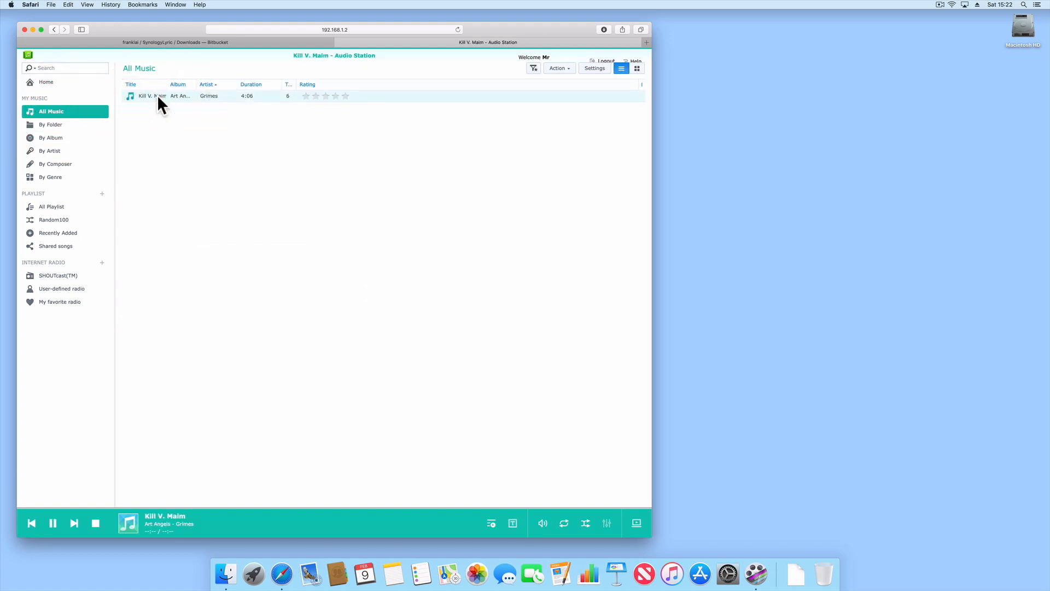
click(543, 522)
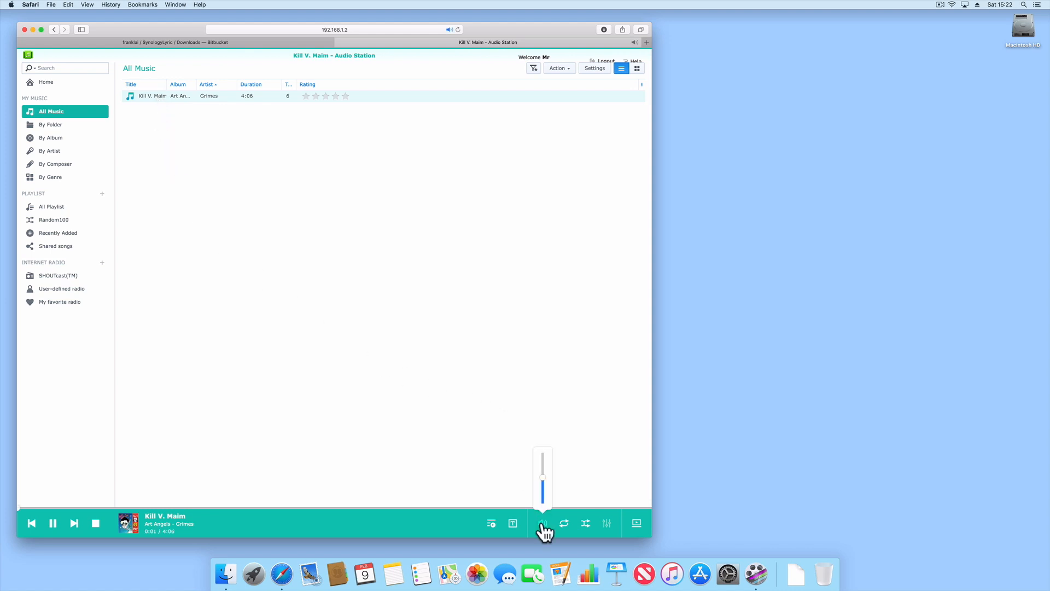
click(512, 523)
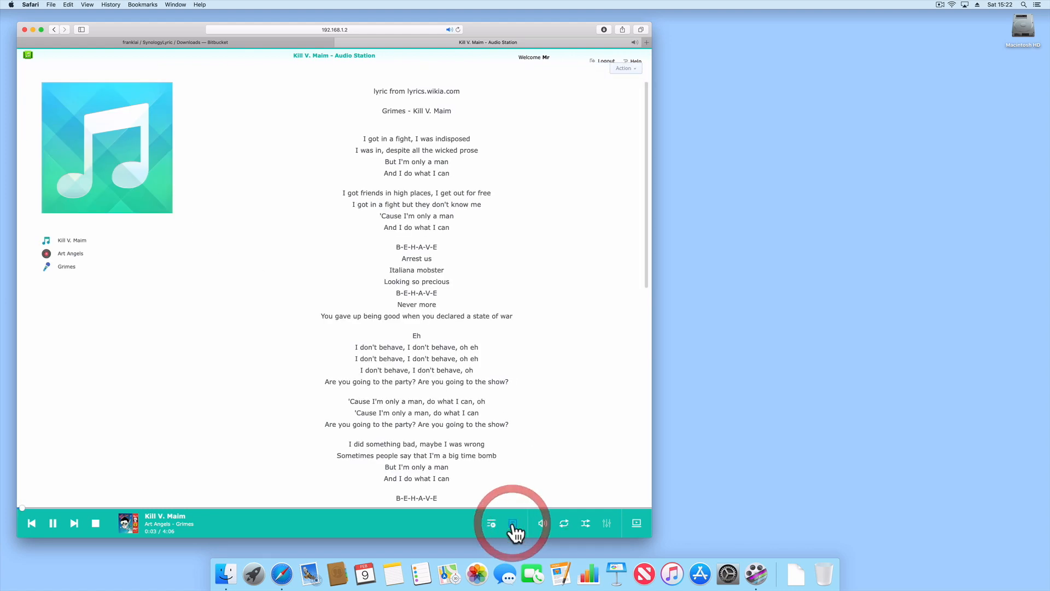
click(512, 523)
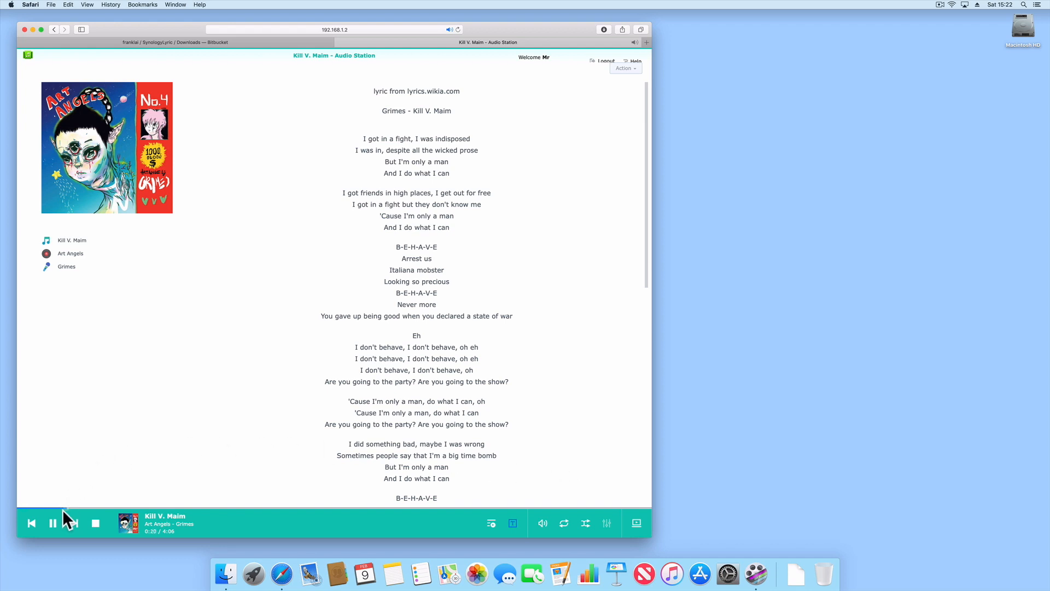
click(52, 523)
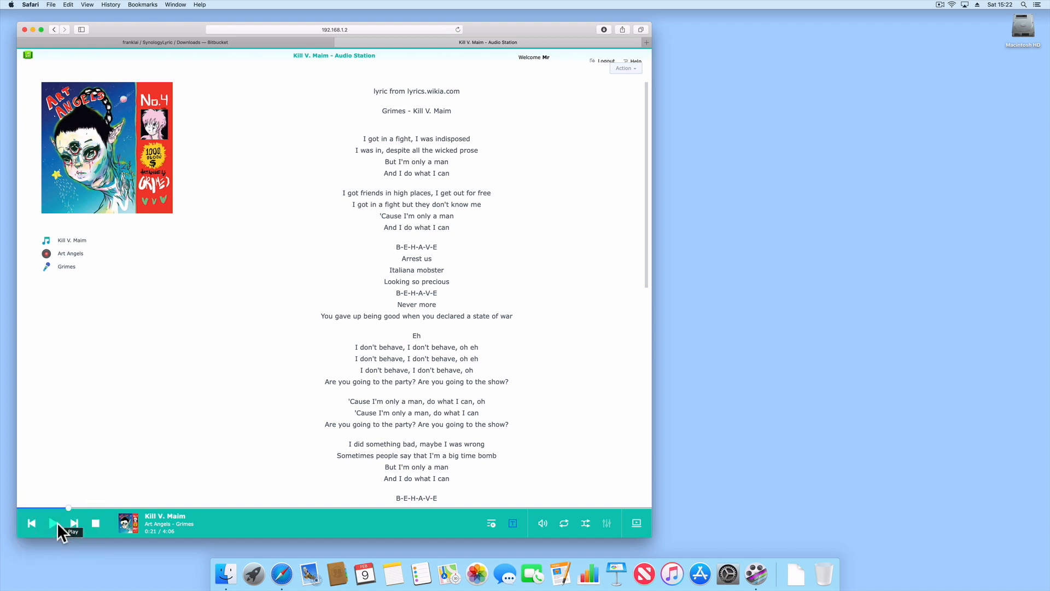